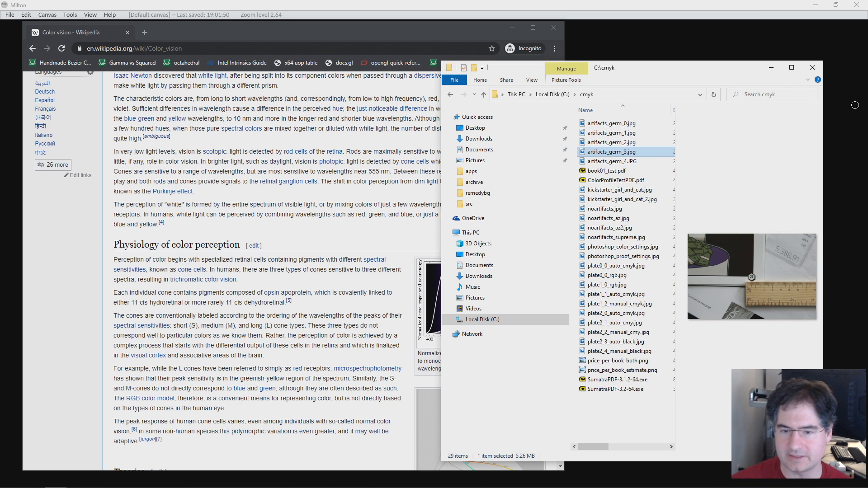
mouse_move(784, 154)
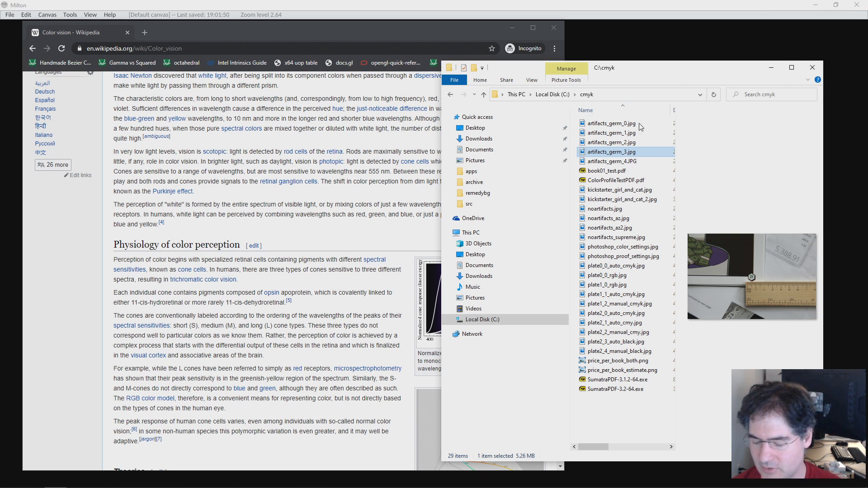
mouse_move(612, 123)
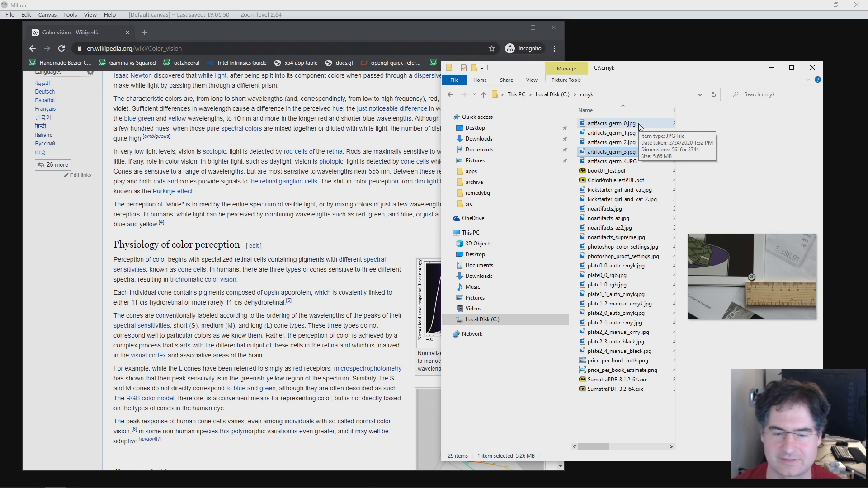
mouse_move(657, 71)
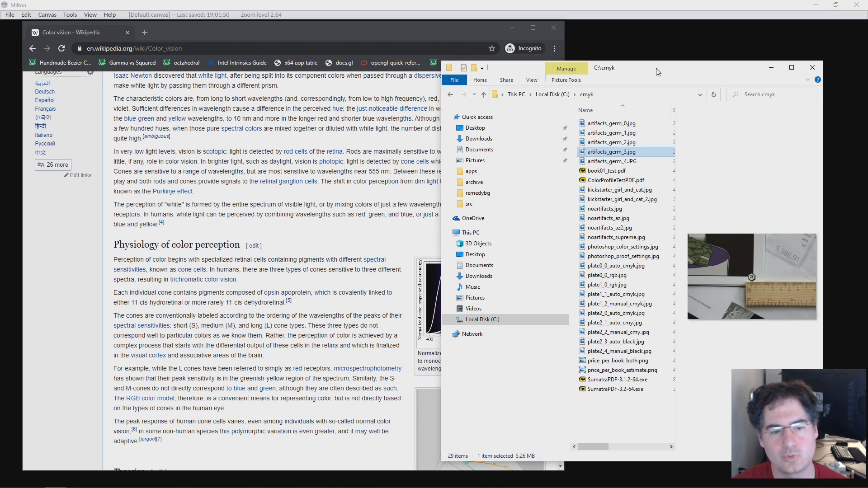
mouse_move(661, 128)
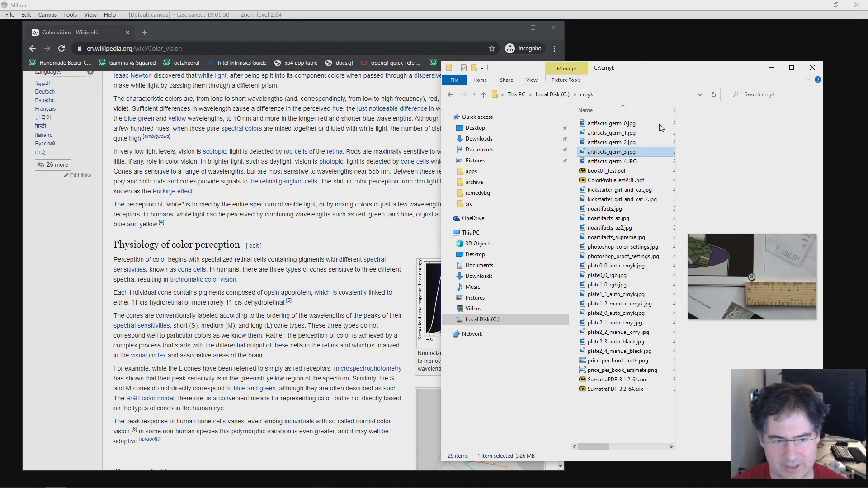
mouse_move(645, 76)
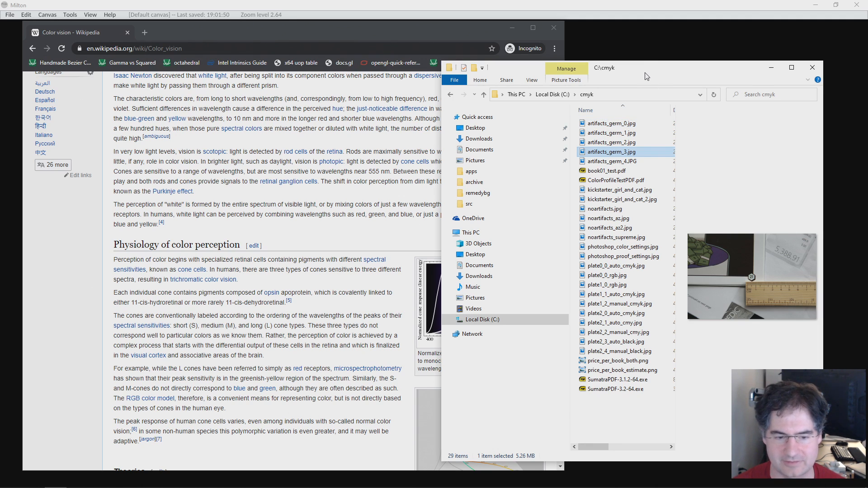
mouse_move(682, 154)
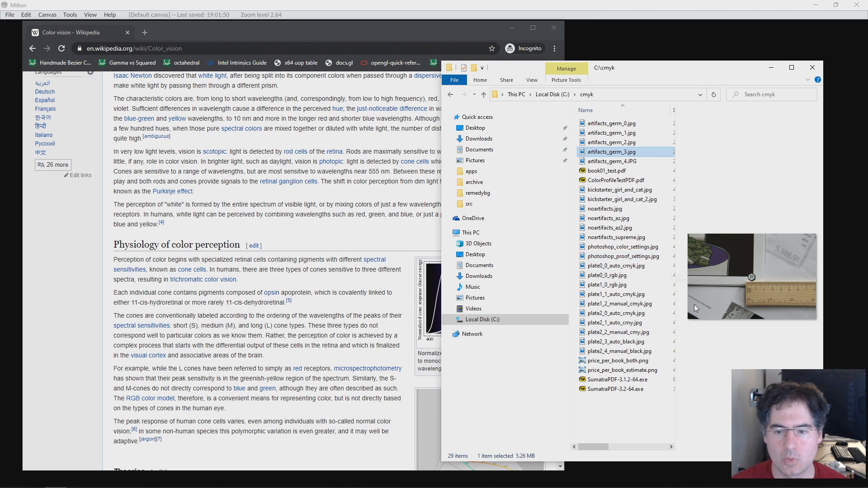
mouse_move(620, 304)
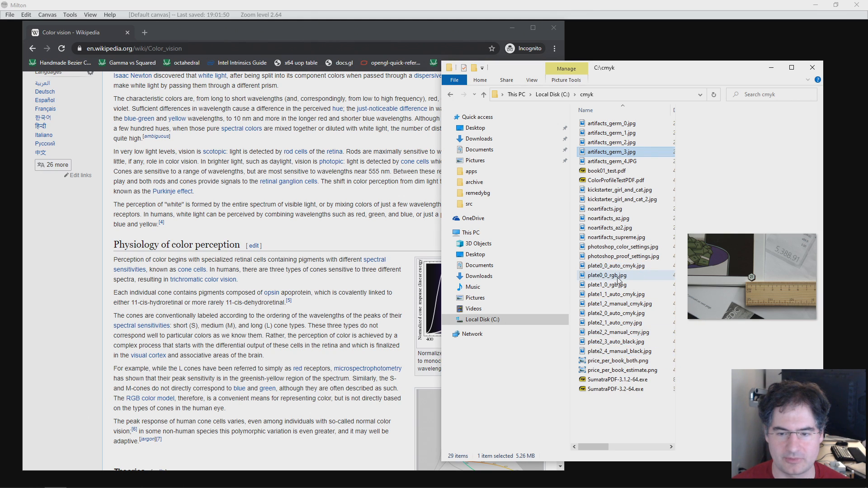
mouse_move(607, 275)
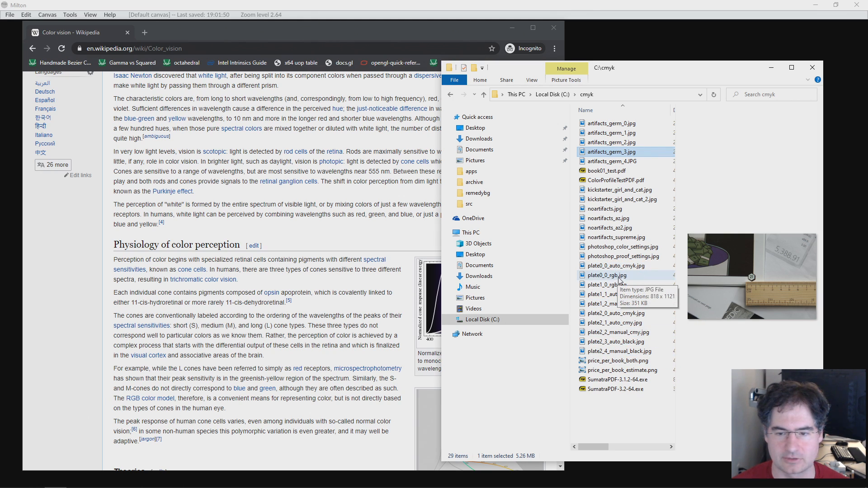
View plate0_0_rgb.jpg full screen in the Photos viewer
double_click(608, 275)
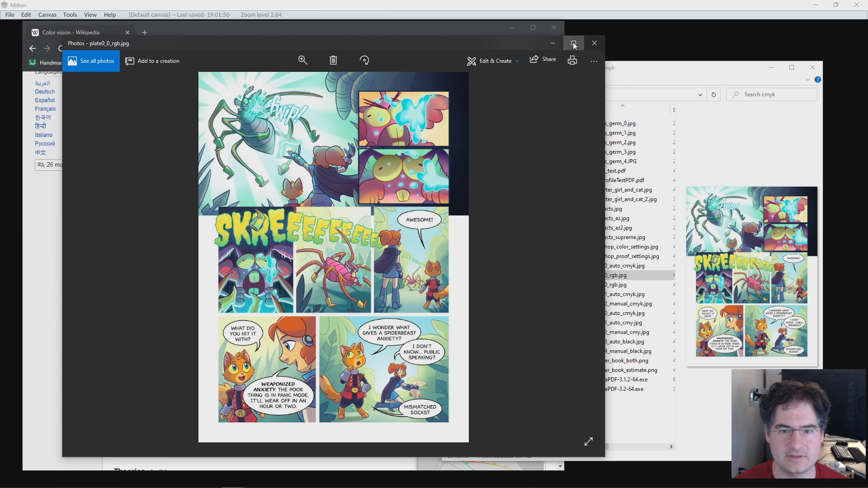
left_click(573, 43)
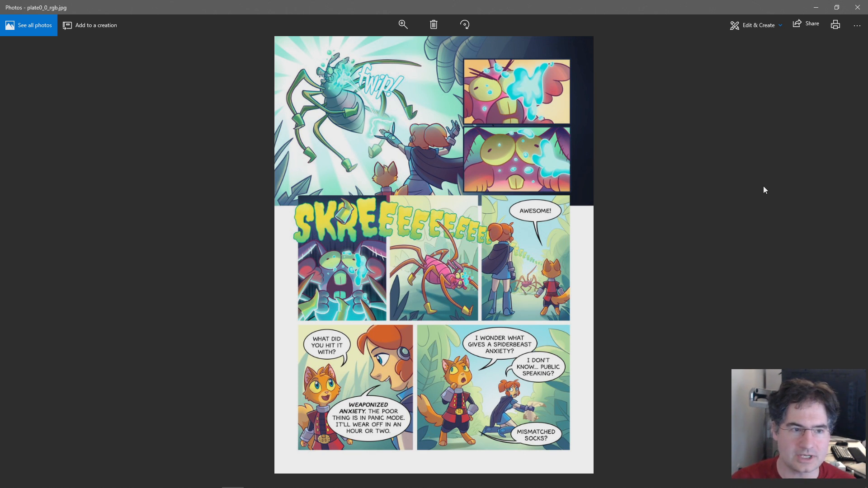
mouse_move(386, 201)
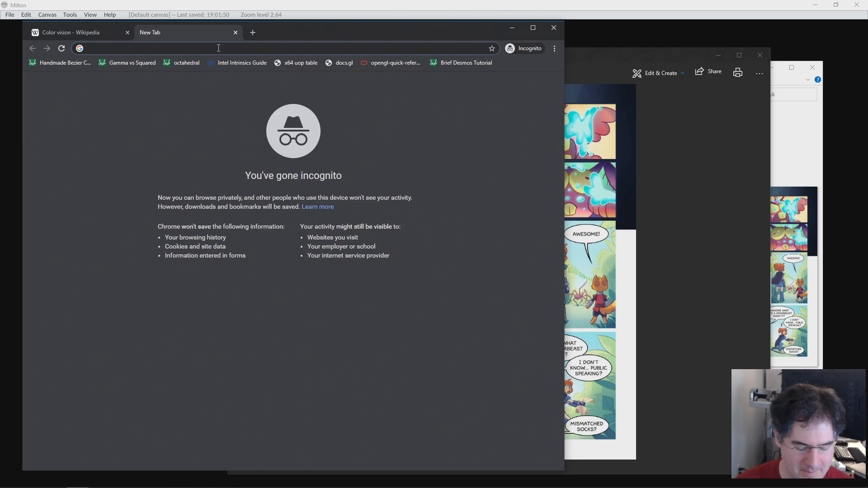
Search 'icc color pro' and browse TFTCentral's ICC Profiles and Monitor Settings Database
type("icc color pro")
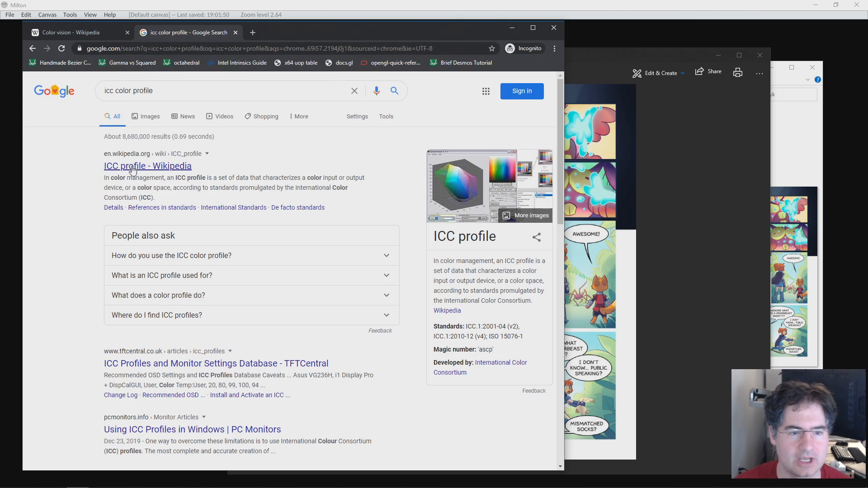
mouse_move(176, 370)
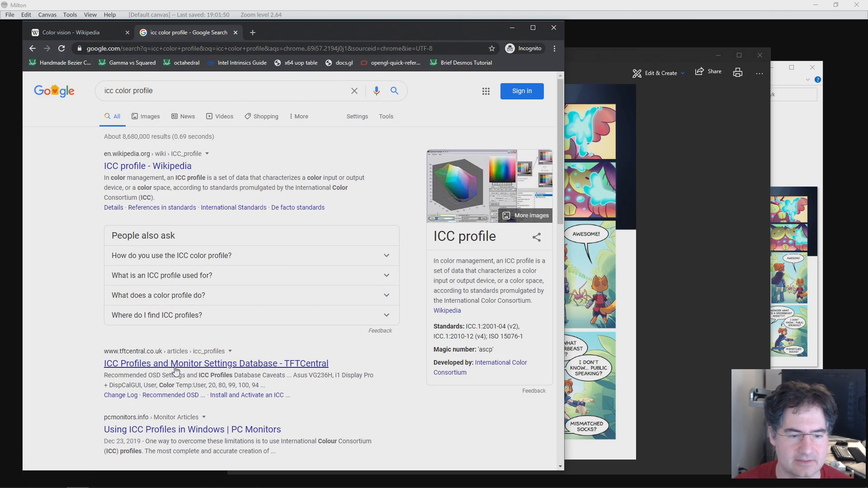
left_click(217, 363)
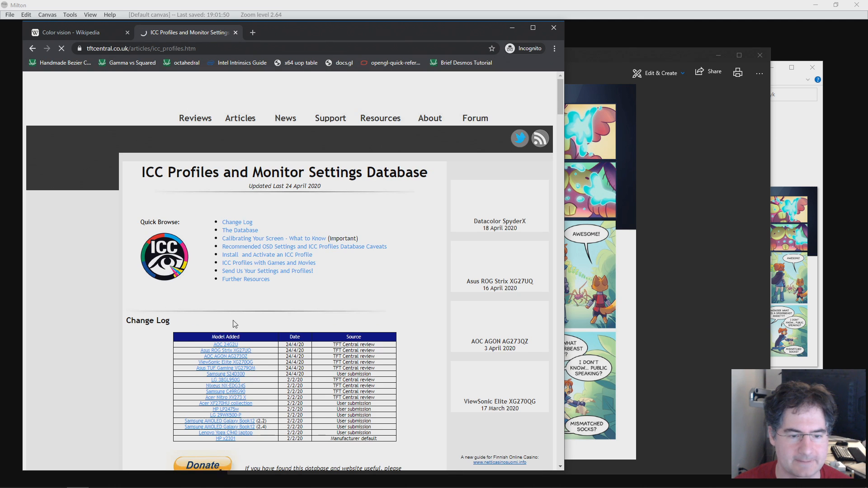
scroll("down", 3)
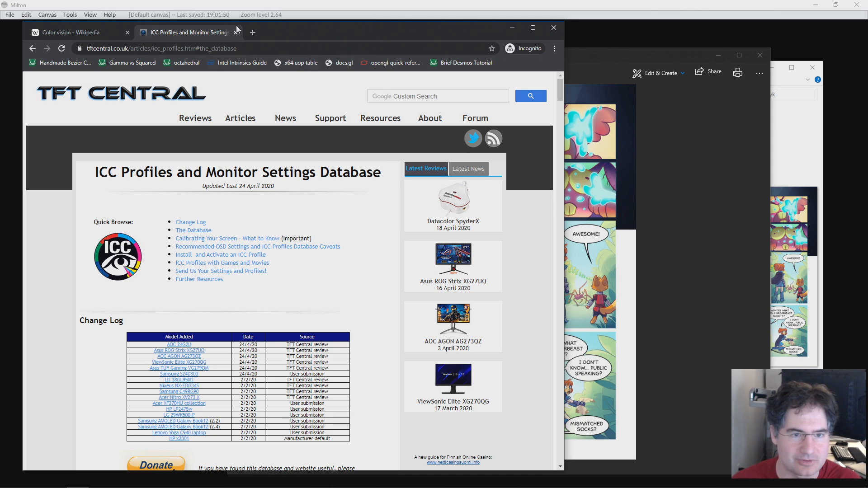
Switch back to the File Explorer window listing C:\cmyk
left_click(78, 33)
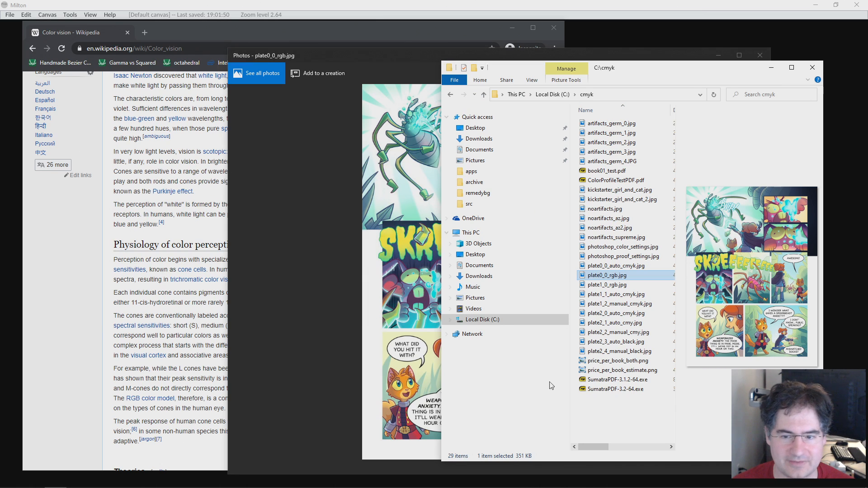
mouse_move(615, 361)
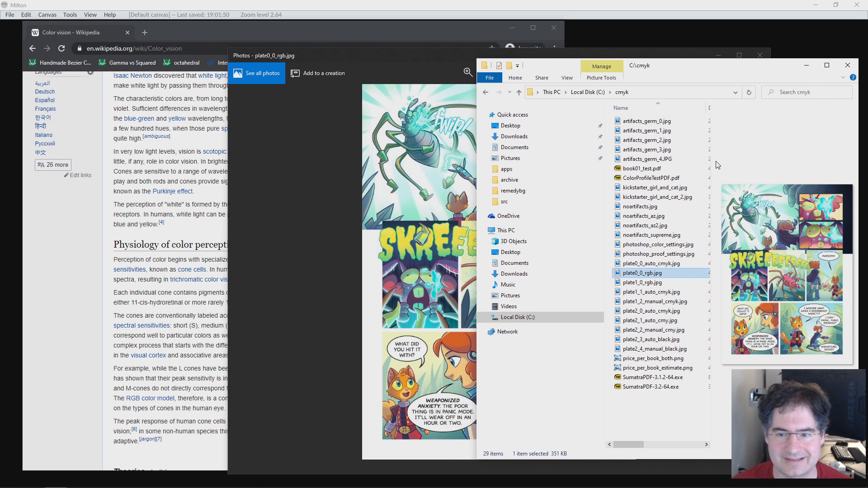
mouse_move(715, 164)
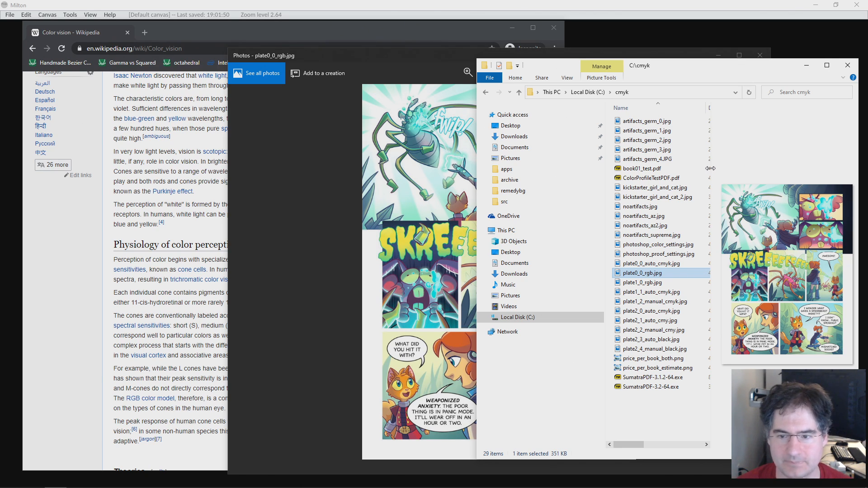
mouse_move(658, 244)
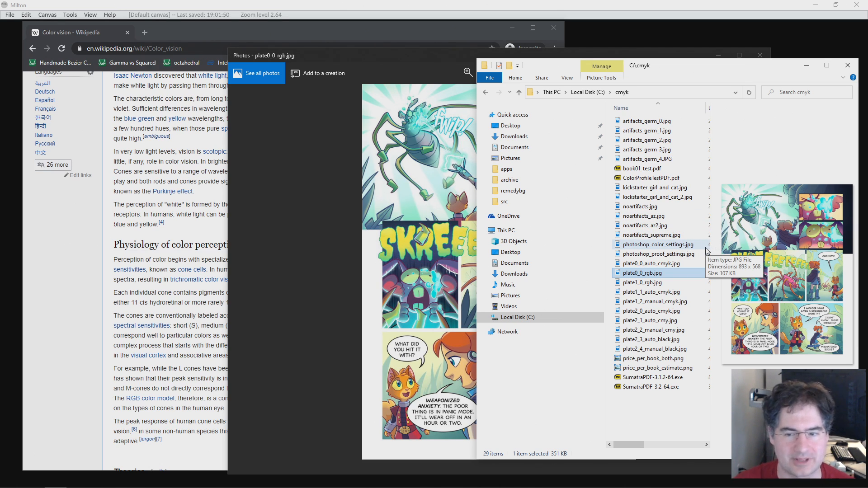
left_click(657, 244)
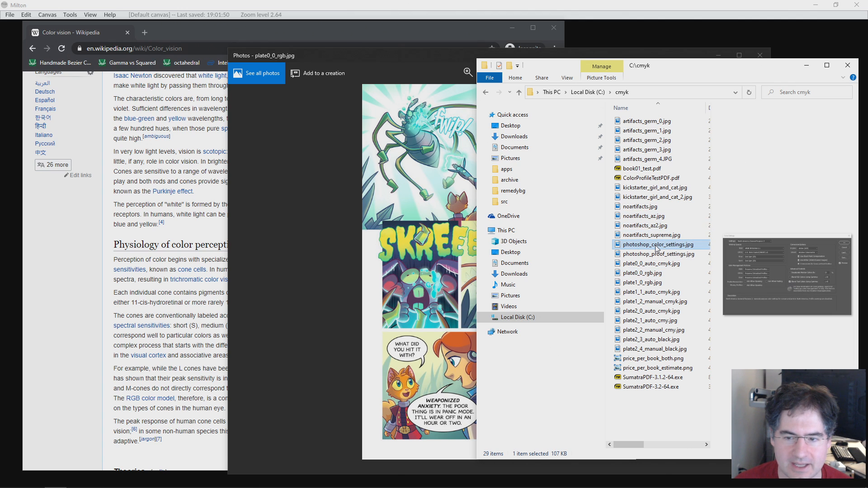
double_click(657, 244)
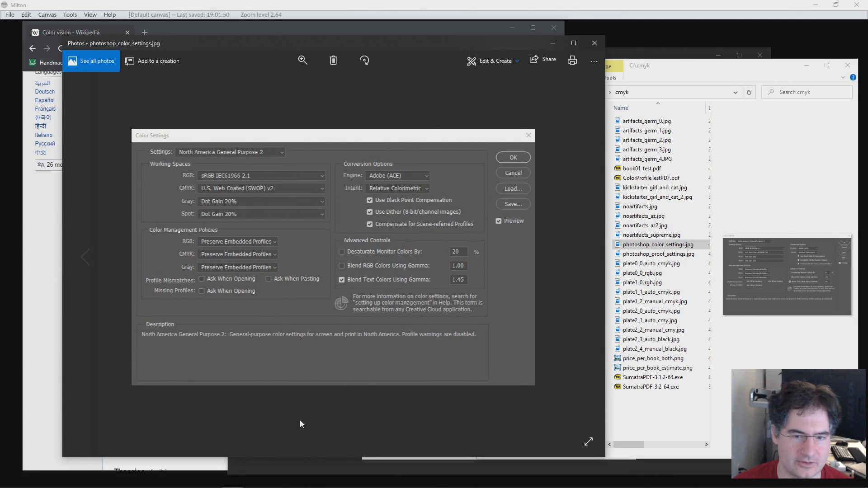
mouse_move(540, 373)
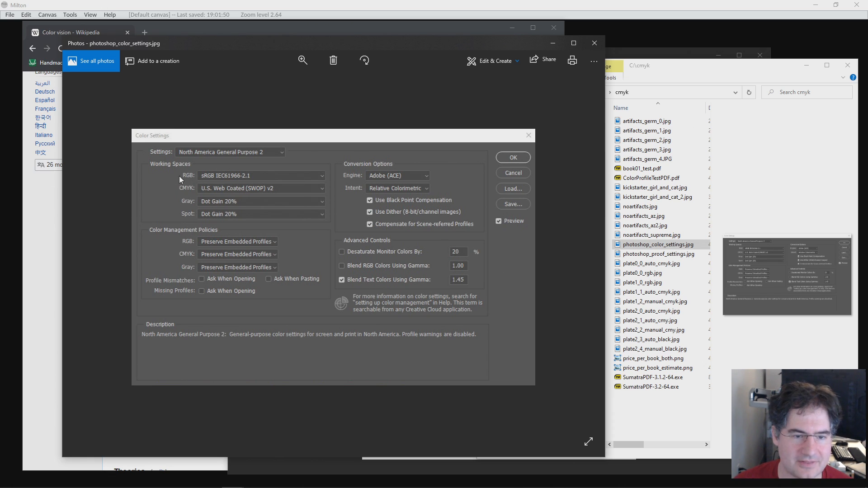
mouse_move(157, 160)
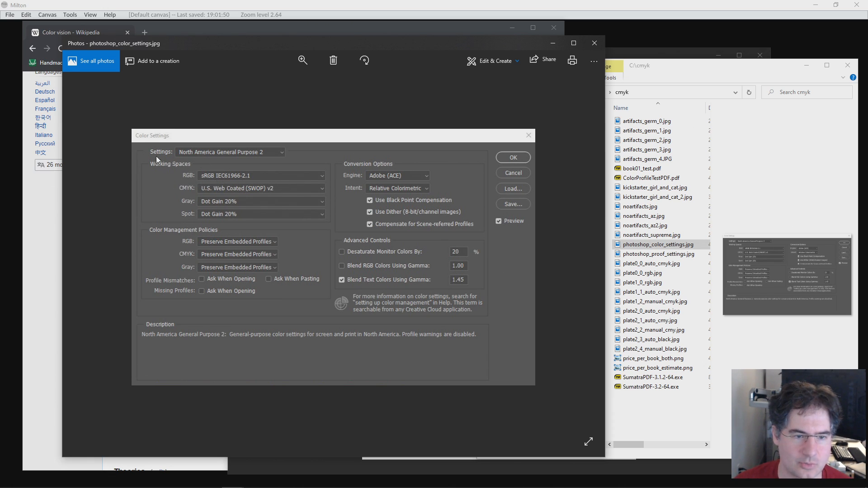
mouse_move(229, 179)
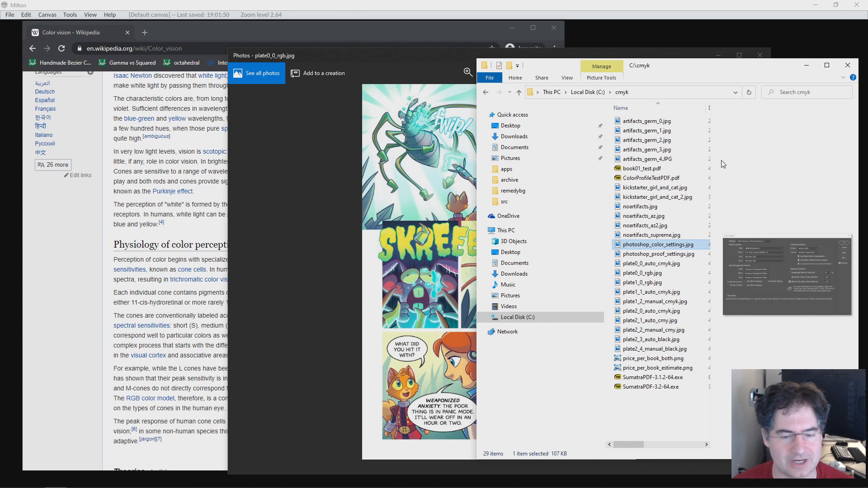
mouse_move(617, 149)
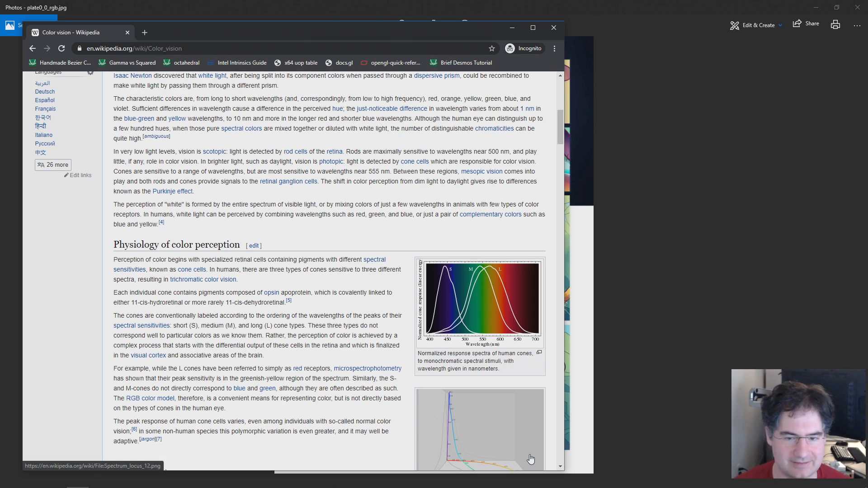
scroll("down", 3)
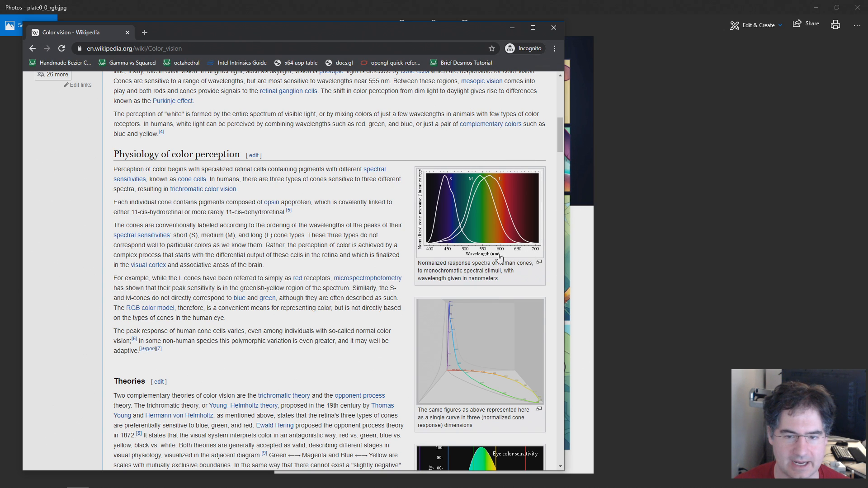
mouse_move(449, 182)
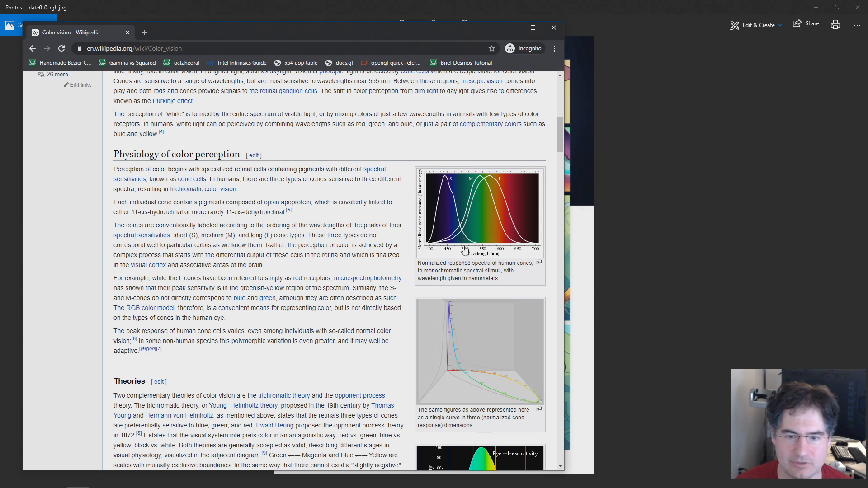
mouse_move(467, 228)
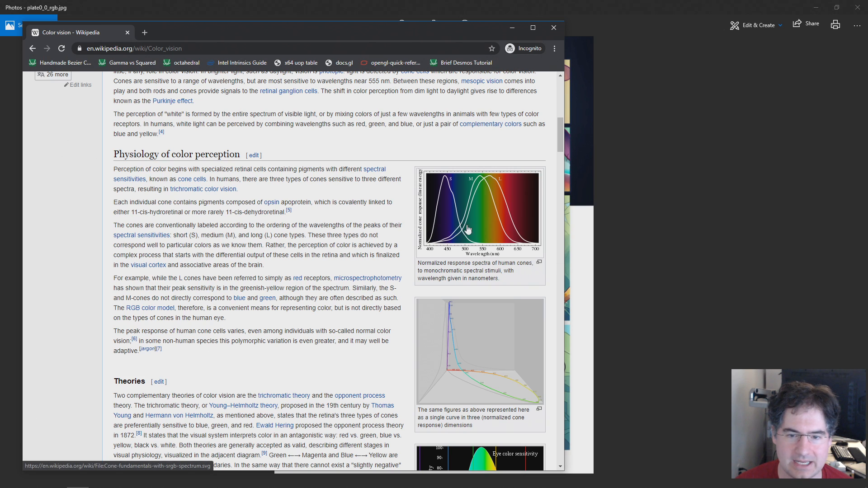
mouse_move(564, 254)
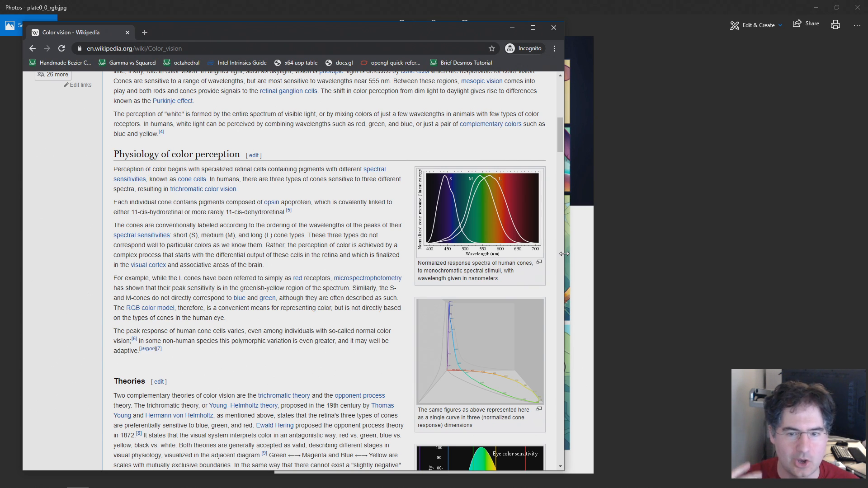
mouse_move(480, 186)
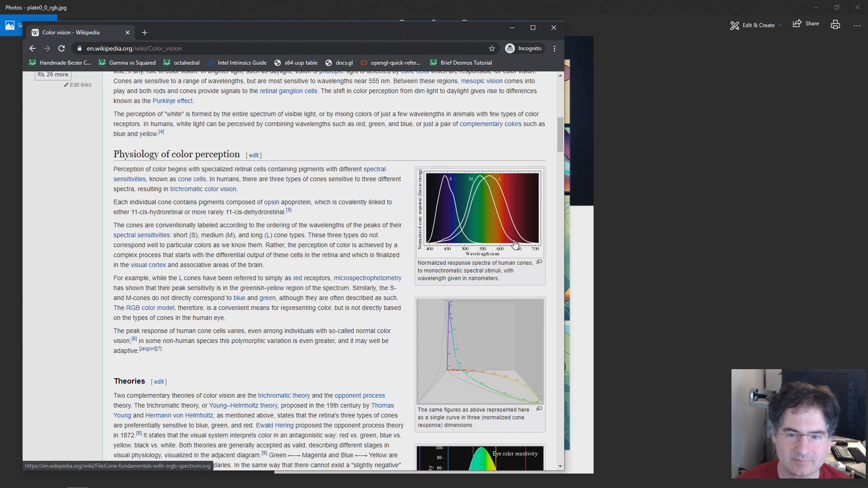
mouse_move(490, 250)
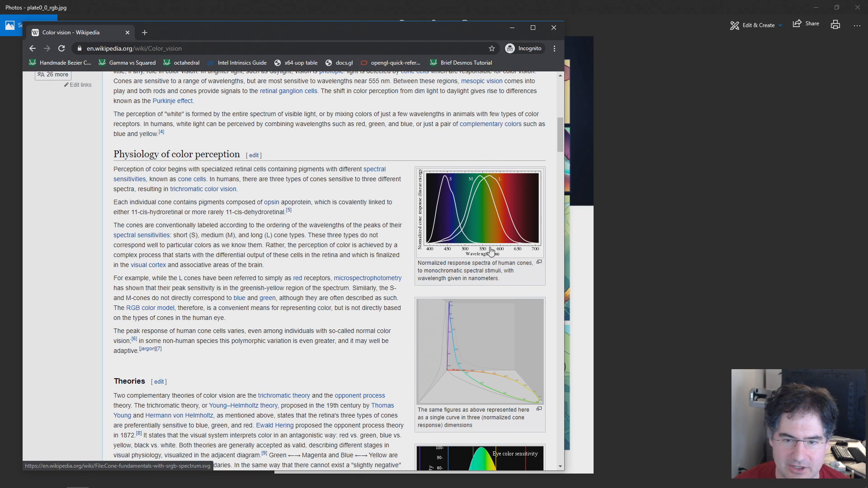
mouse_move(486, 180)
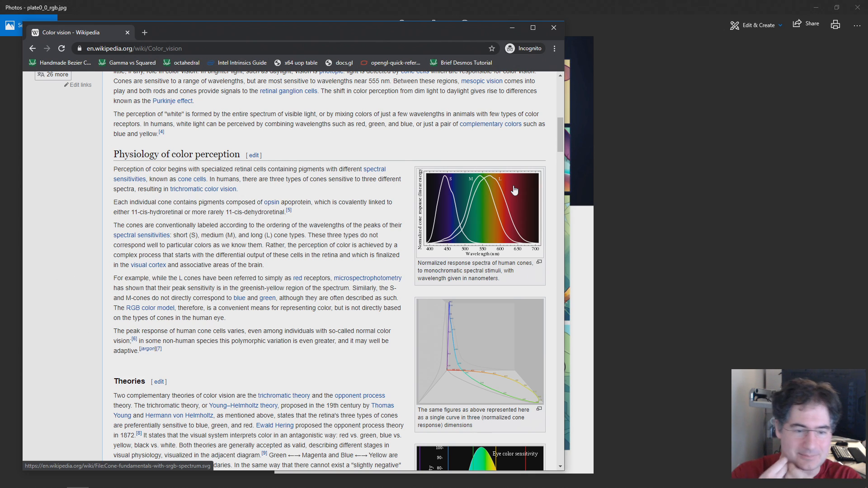
mouse_move(498, 210)
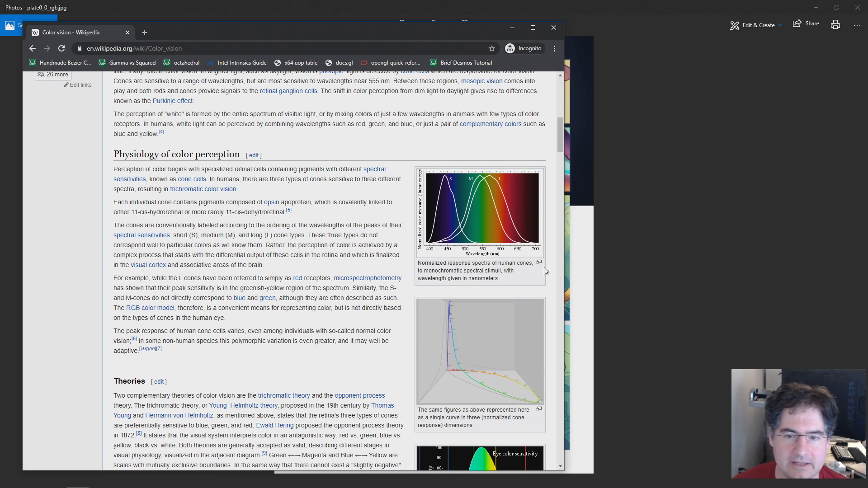
mouse_move(555, 192)
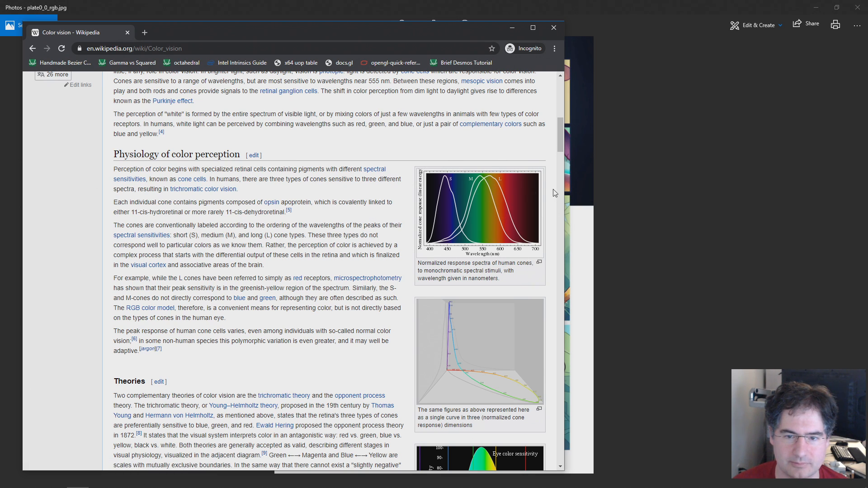
mouse_move(558, 188)
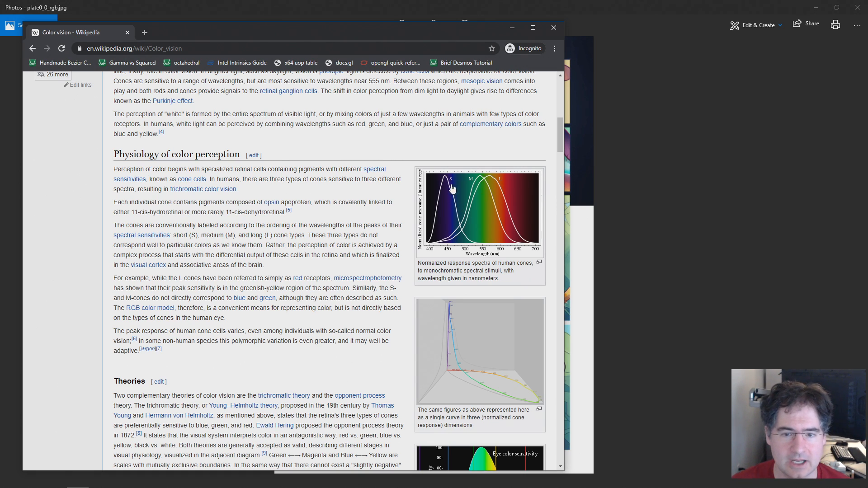
mouse_move(443, 181)
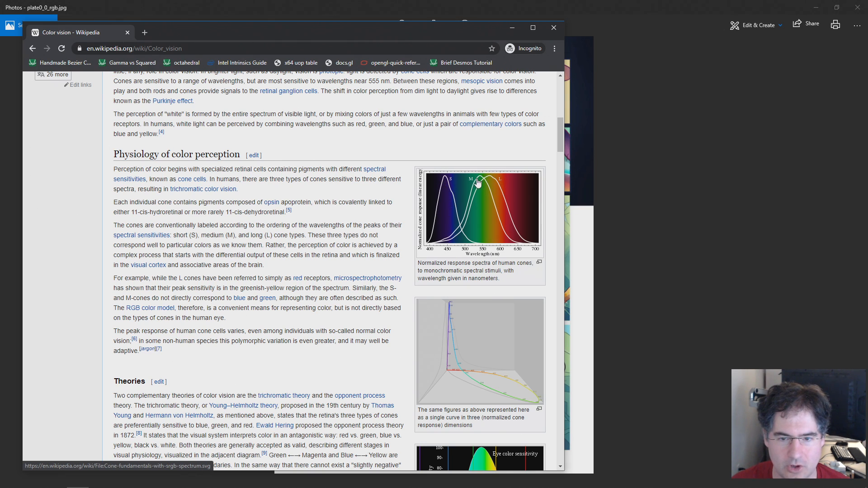
mouse_move(491, 184)
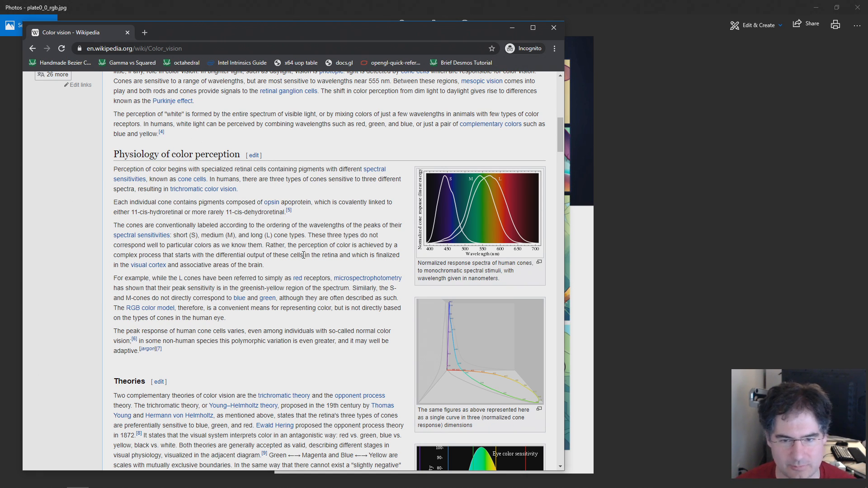
mouse_move(458, 243)
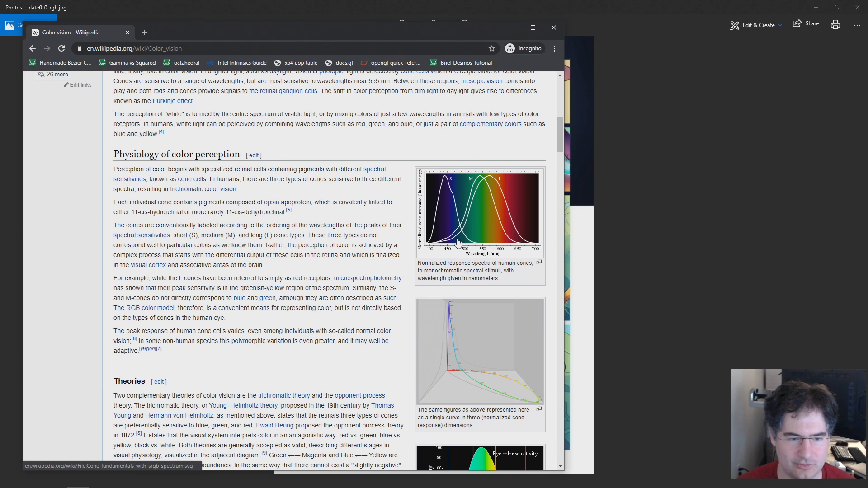